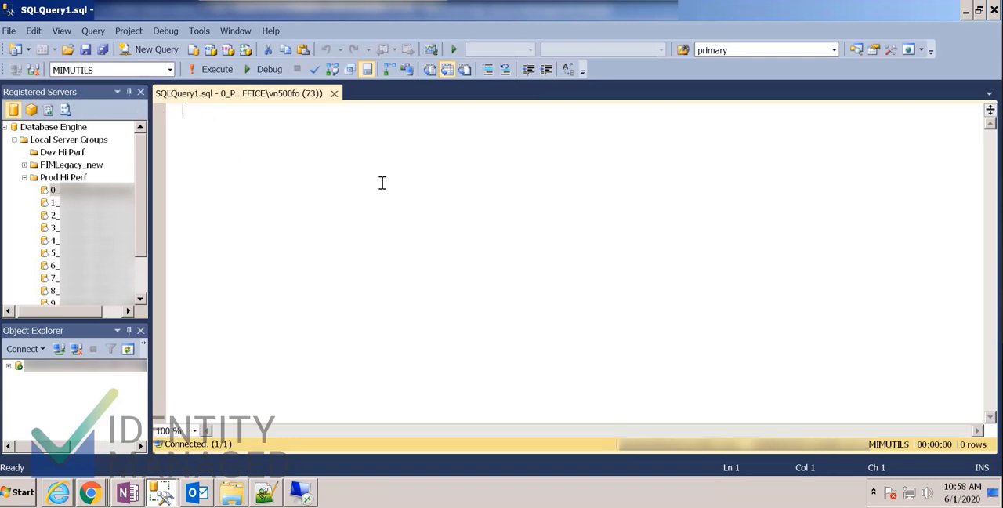
Step: Run 'select top 1 * from ut_SystemParams', then change it to top 10 and rerun for ten rows
type("select t")
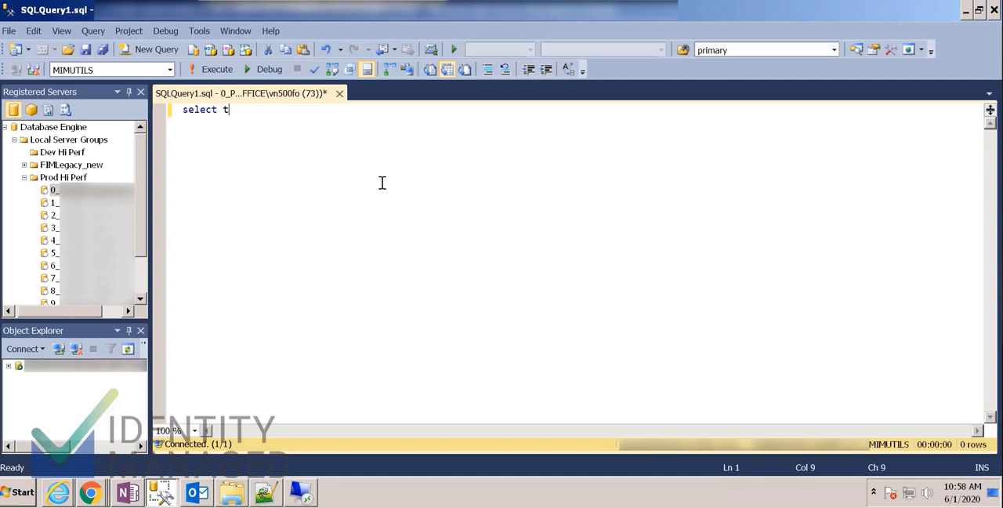
type("op 1 *")
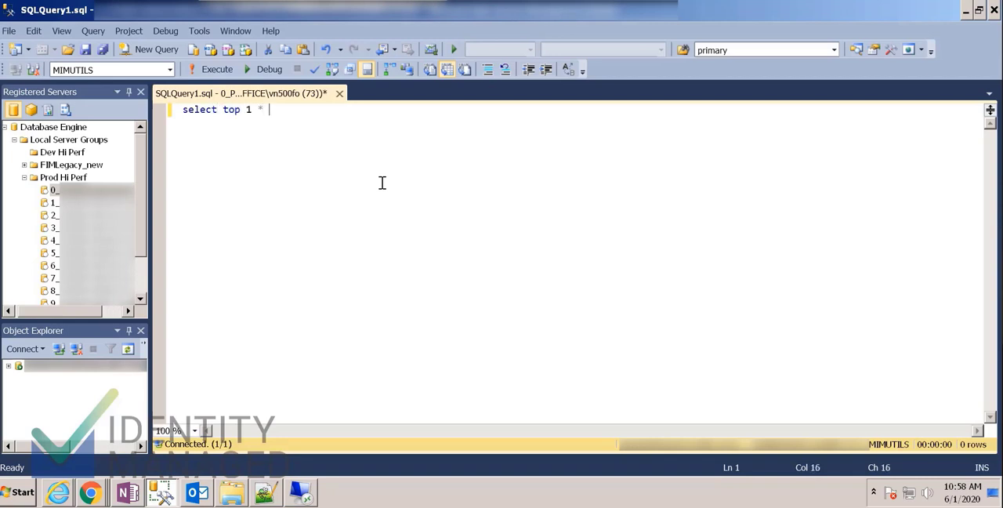
type("from")
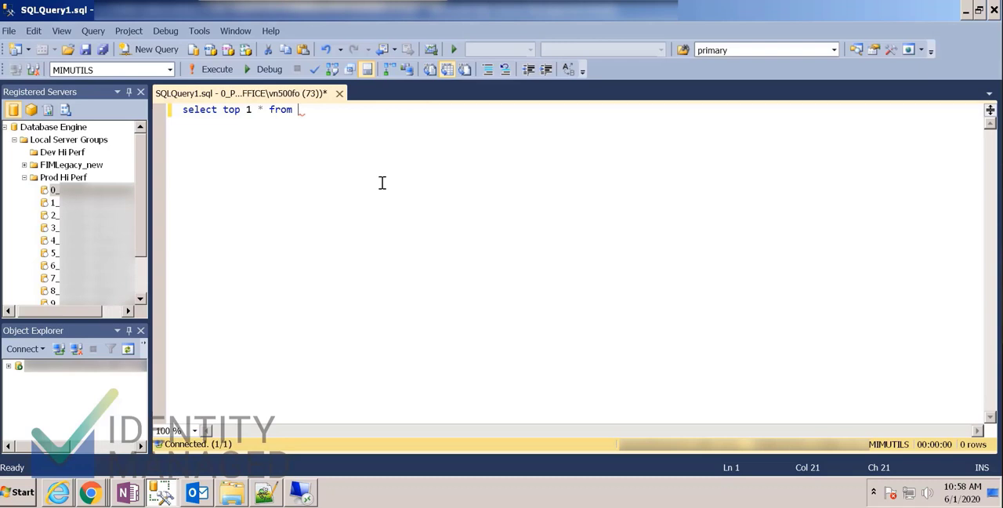
type("ut_SystemParams")
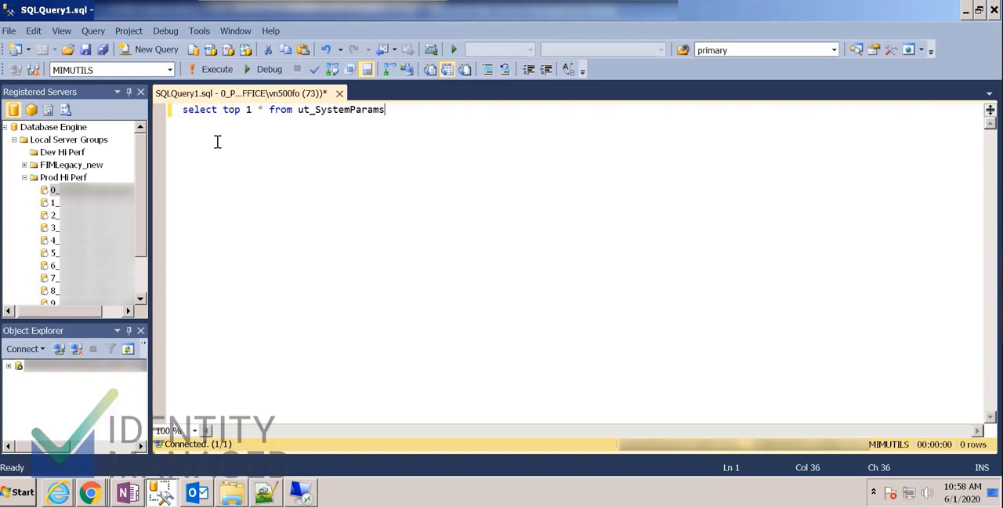
left_click(212, 69)
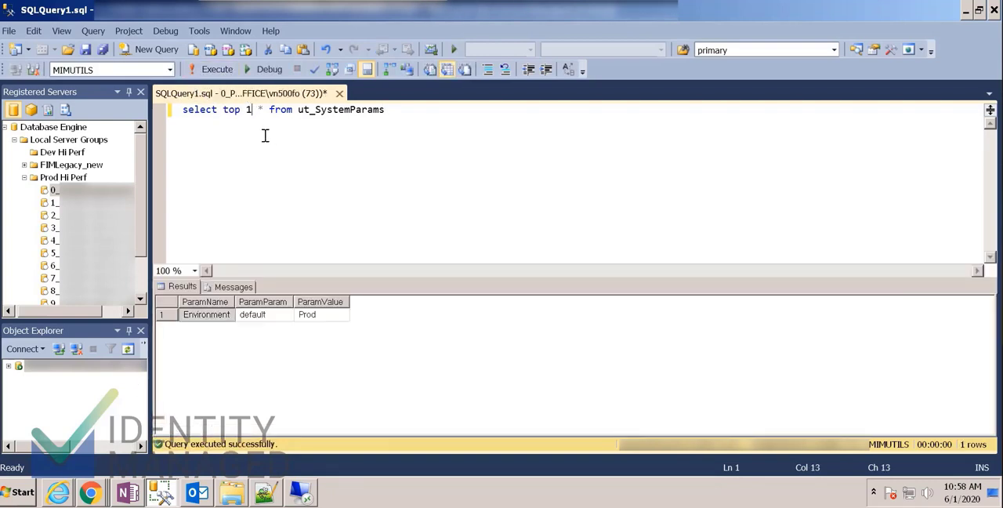
type("0")
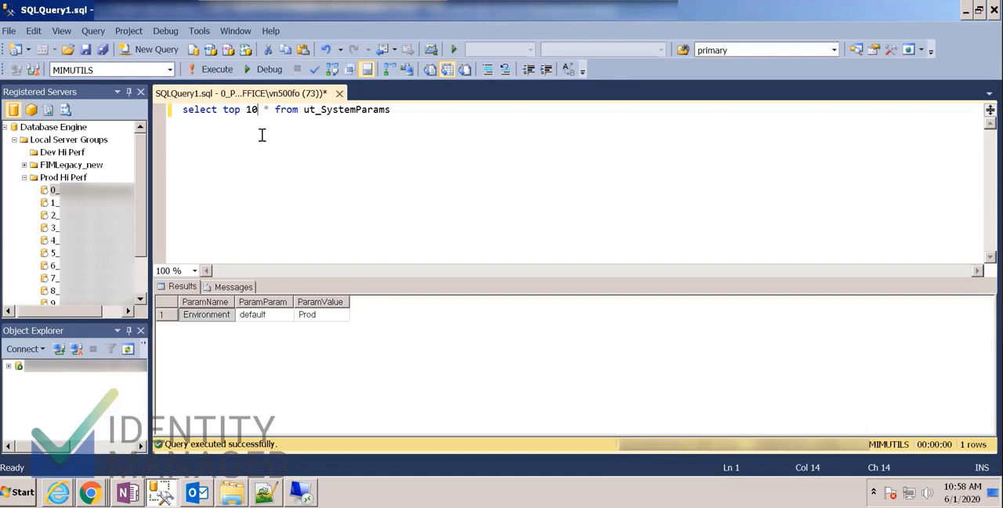
left_click(216, 69)
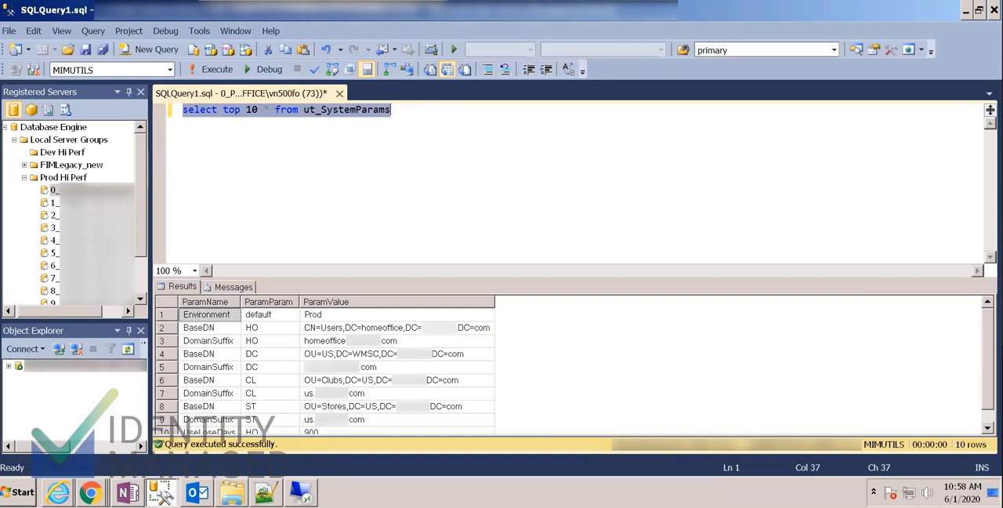
Step: Start a new query on the Prod Hi Perf group and another on its first server
right_click(53, 189)
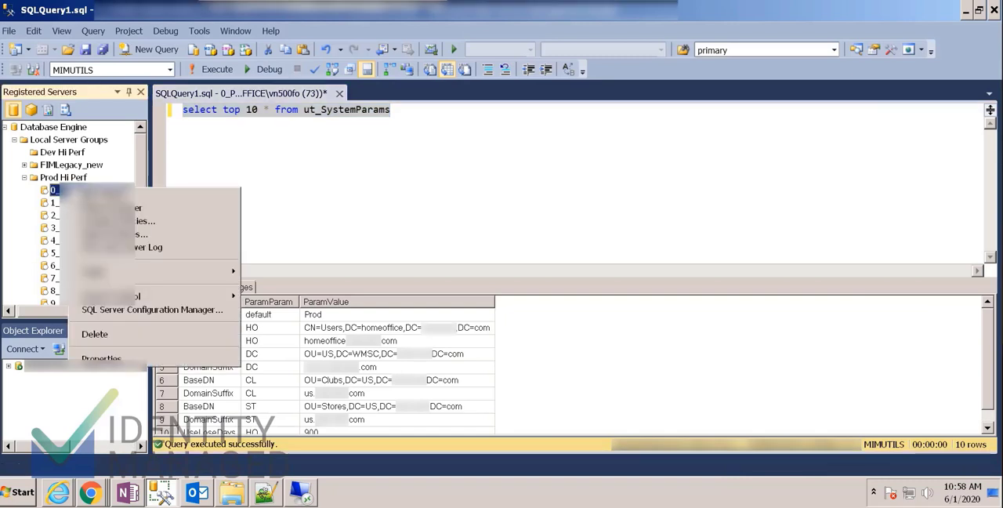
left_click(63, 177)
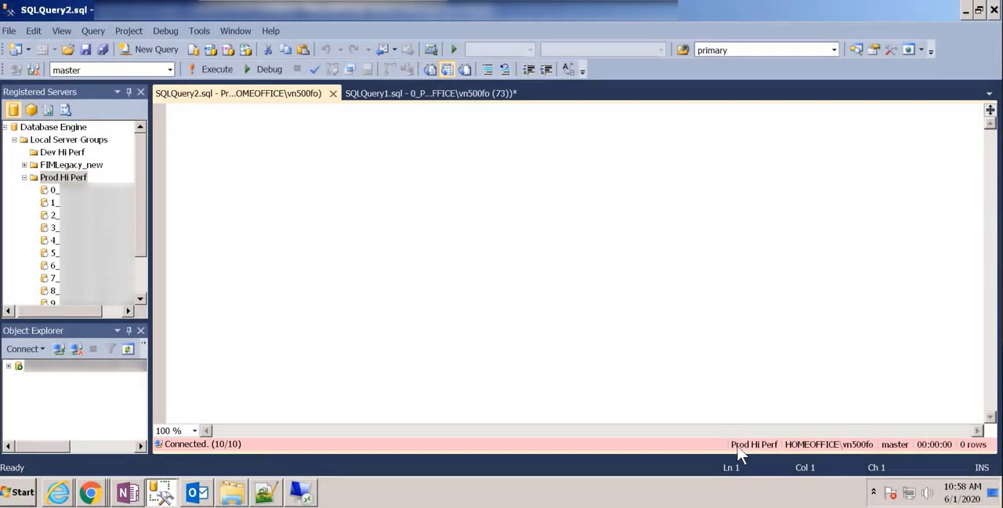
mouse_move(429, 113)
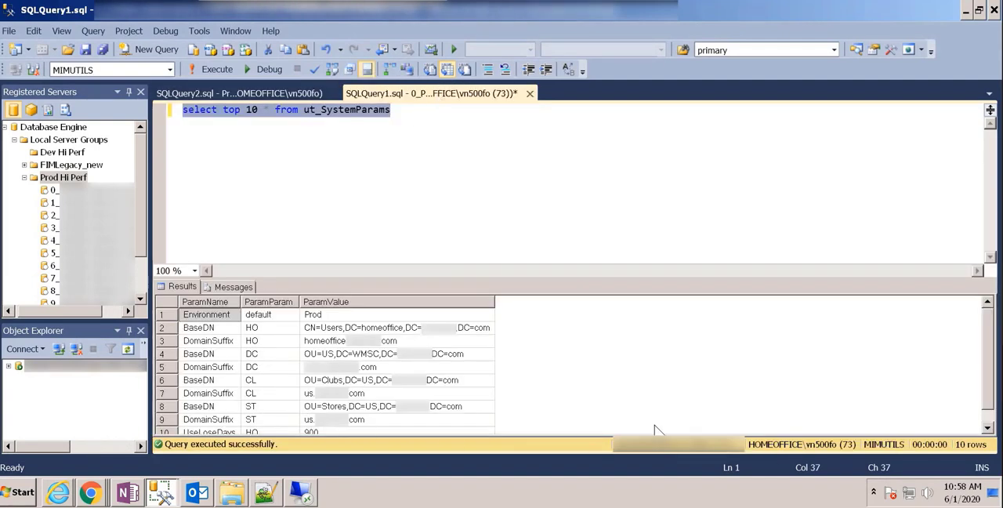
mouse_move(696, 456)
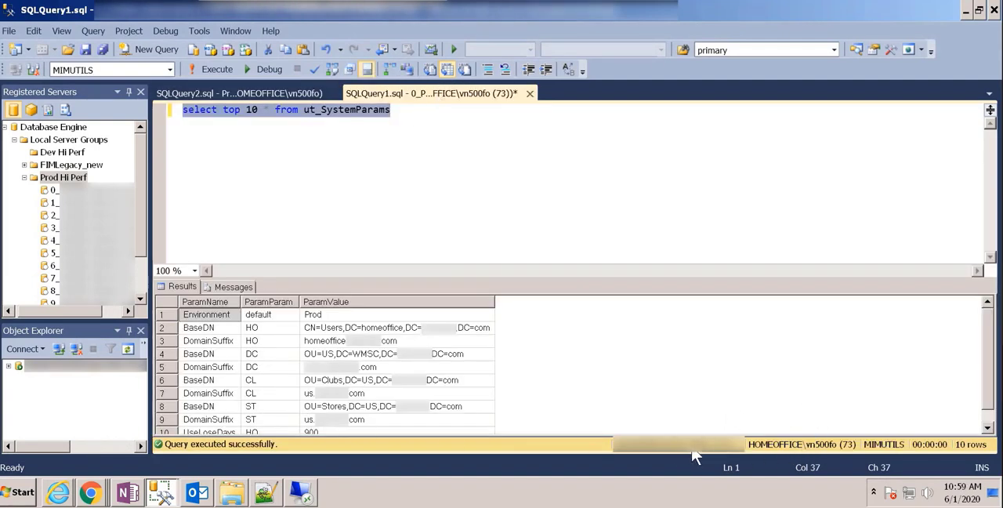
mouse_move(702, 454)
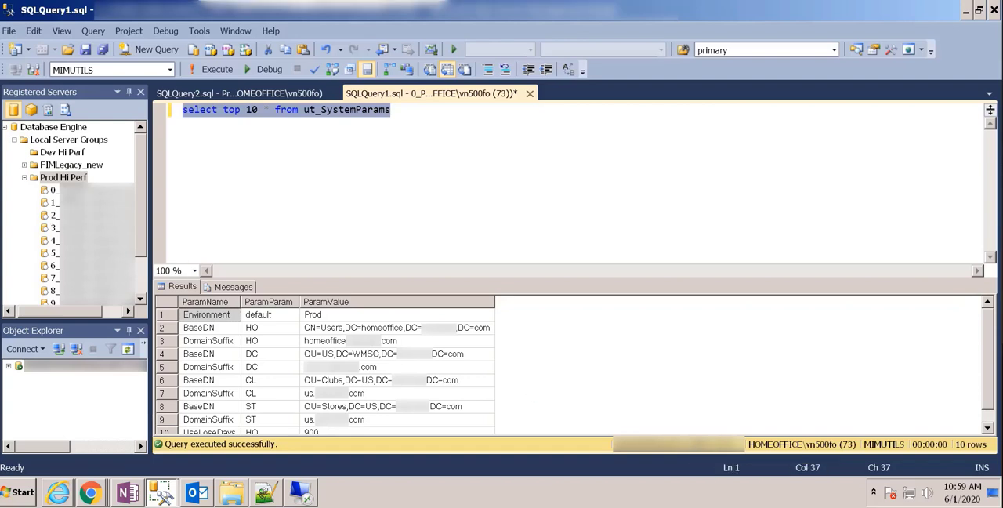
left_click(55, 189)
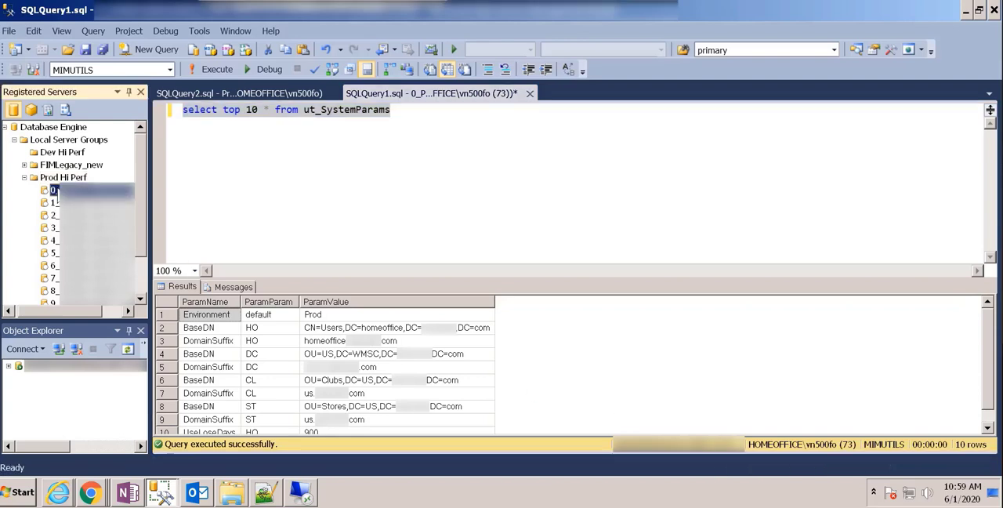
right_click(53, 189)
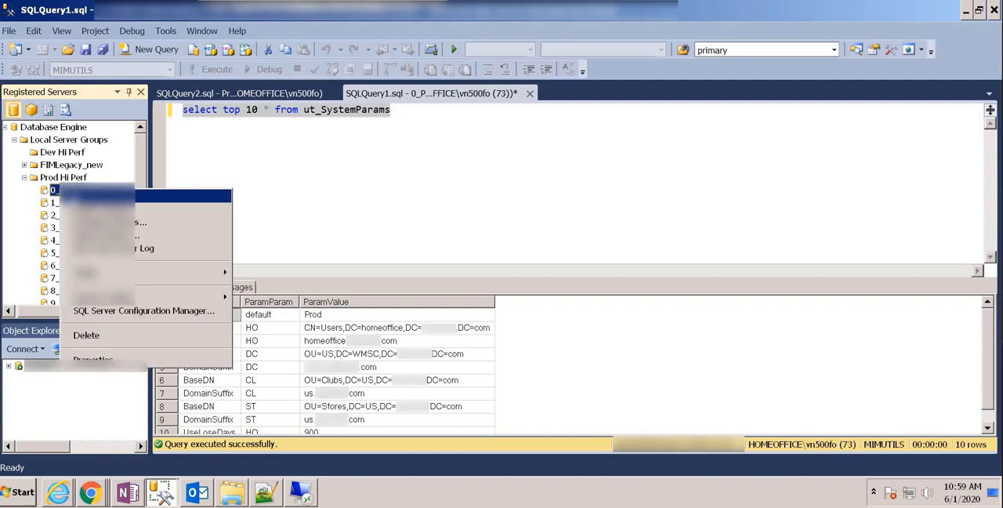
left_click(157, 48)
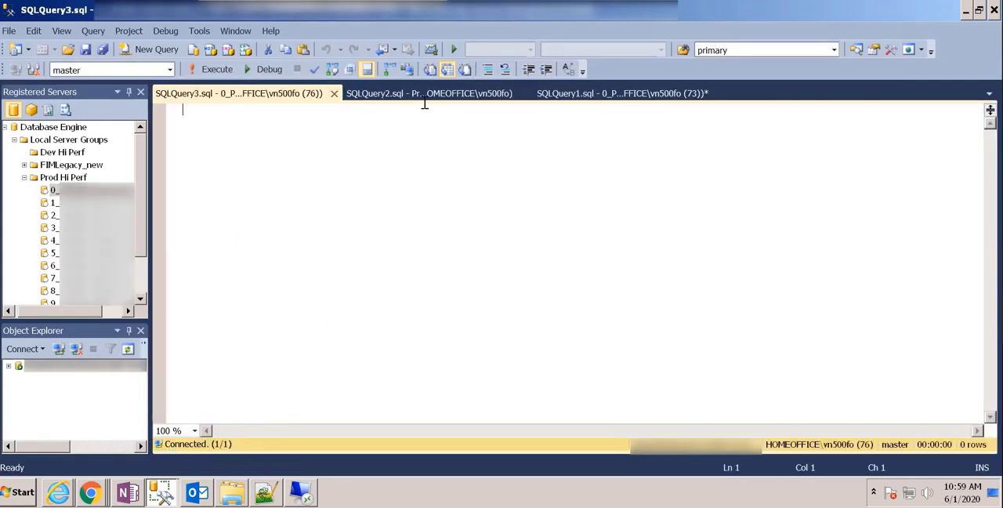
Step: Run 'select top 10 * from ut_SystemParams' in the group-wide window across all Prod Hi Perf servers
left_click(430, 94)
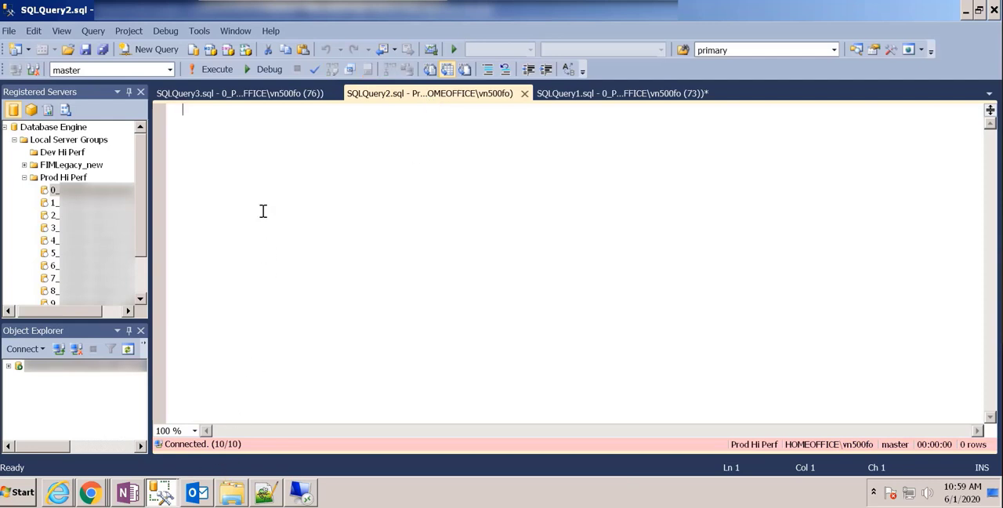
type("select top 10 * from ut_SystemParams")
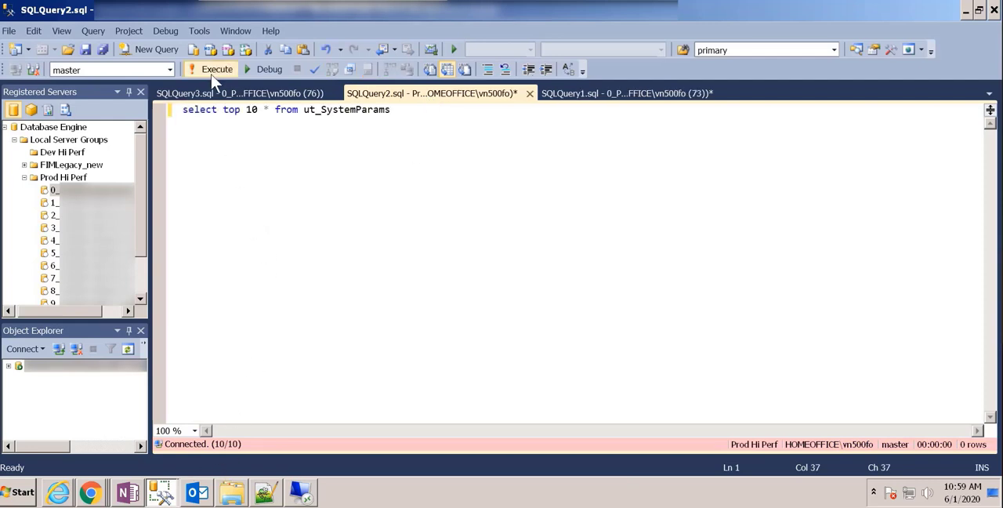
left_click(210, 69)
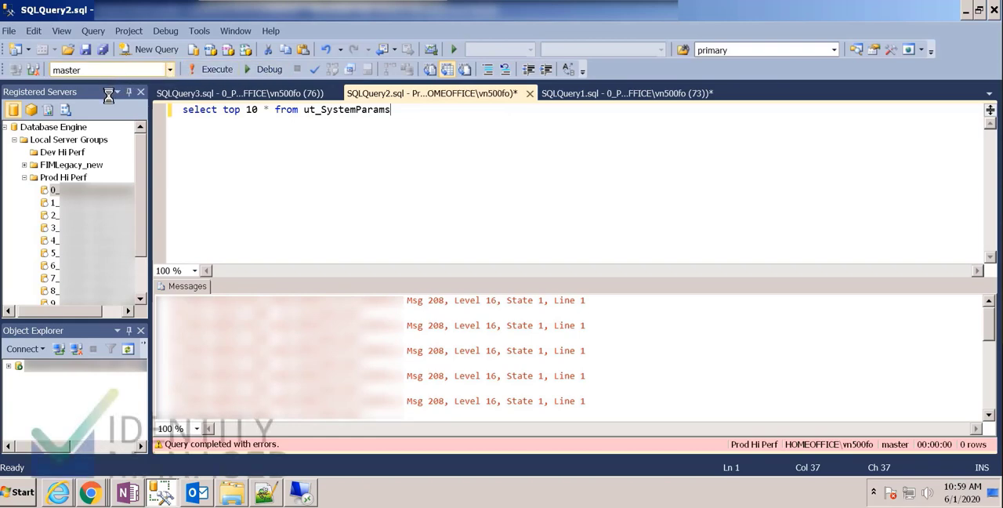
left_click(110, 69)
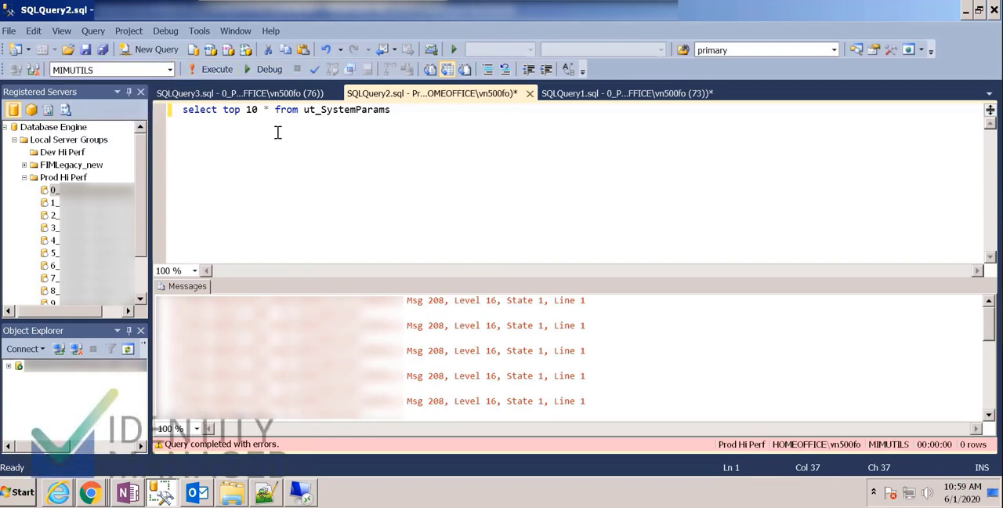
left_click(216, 69)
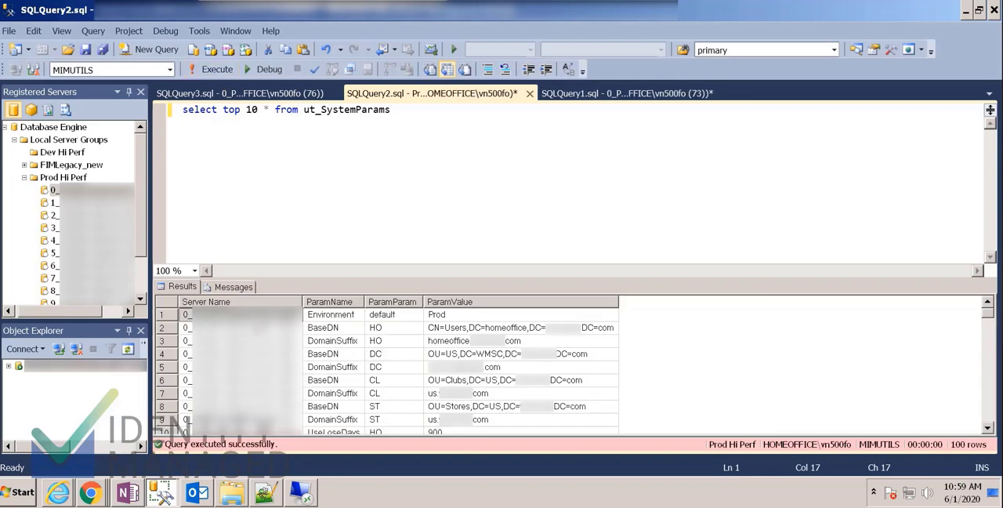
mouse_move(329, 313)
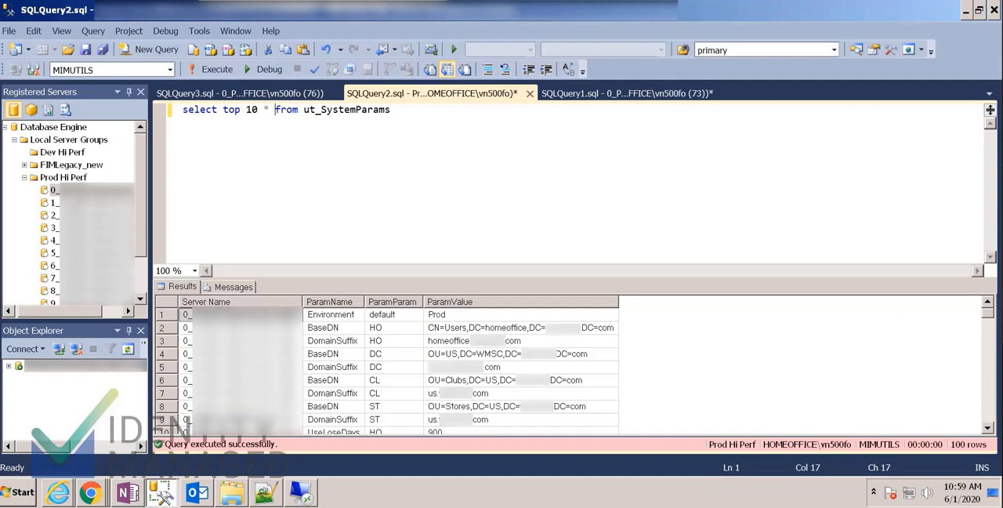
right_click(53, 189)
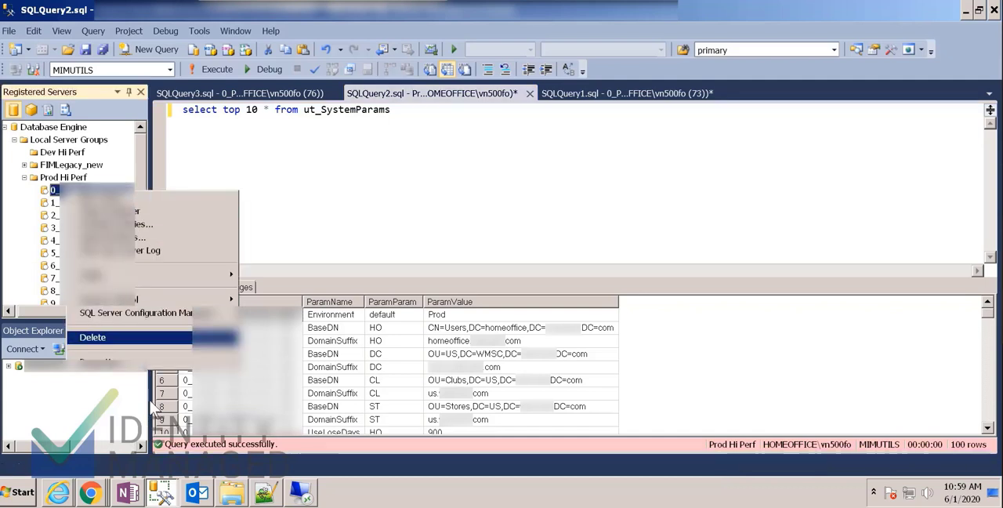
left_click(102, 238)
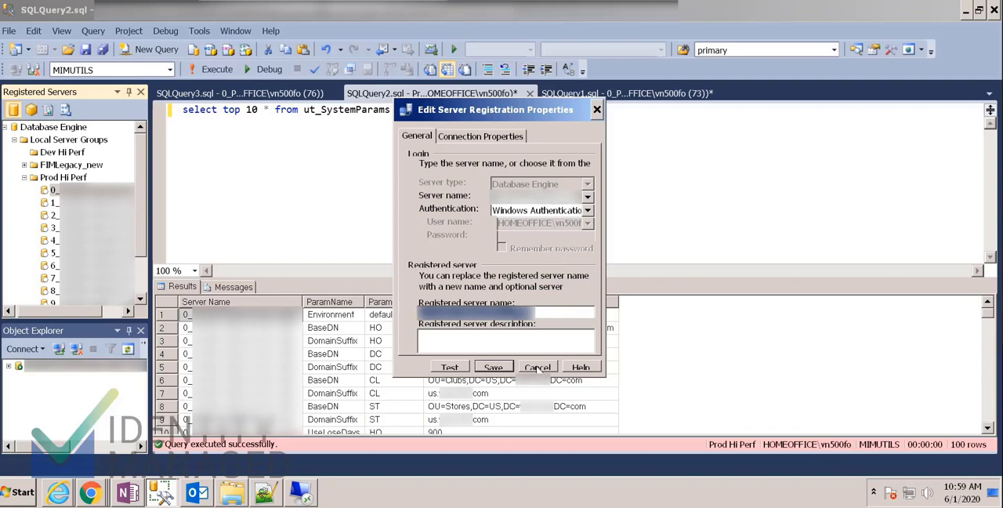
left_click(538, 366)
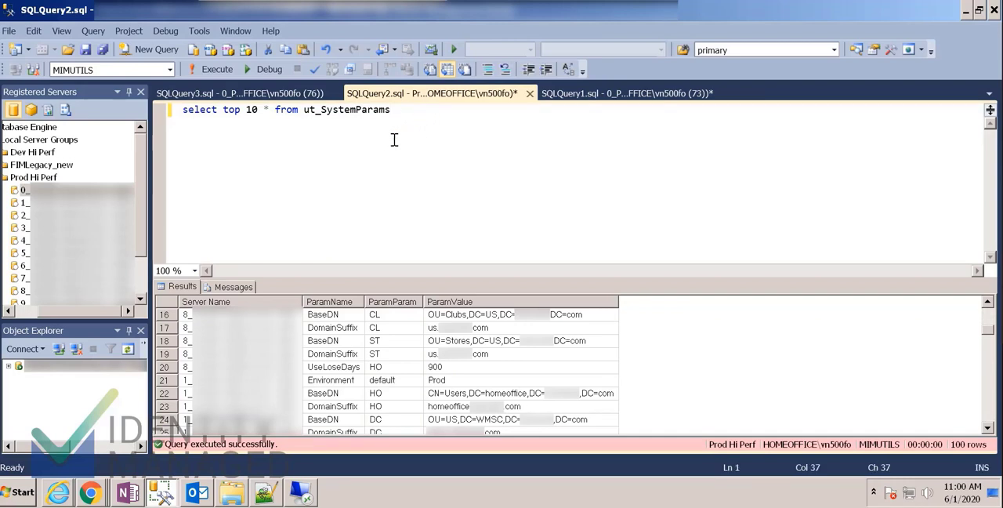
Step: Add where paramname like '%last%' and rerun to return only LastWIN rows per server
type("wh")
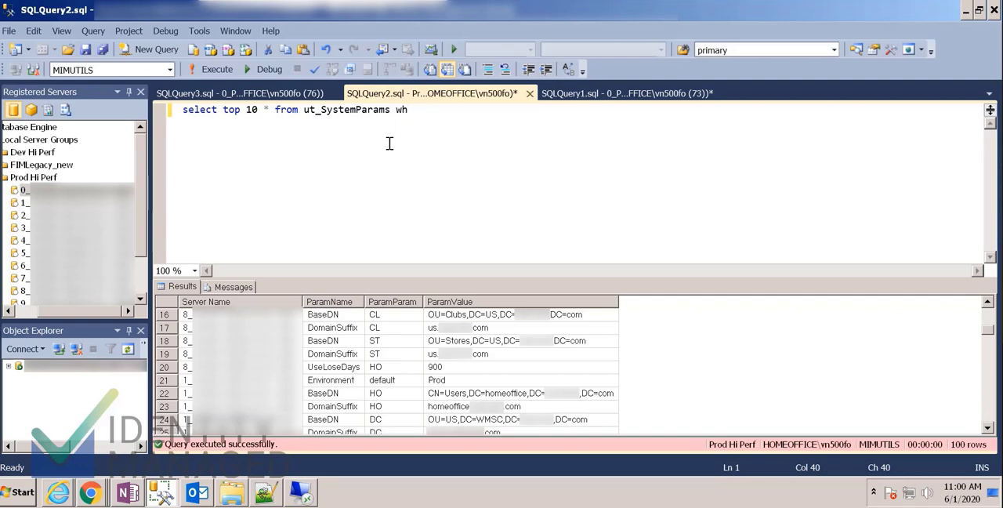
type("ere paramname like '")
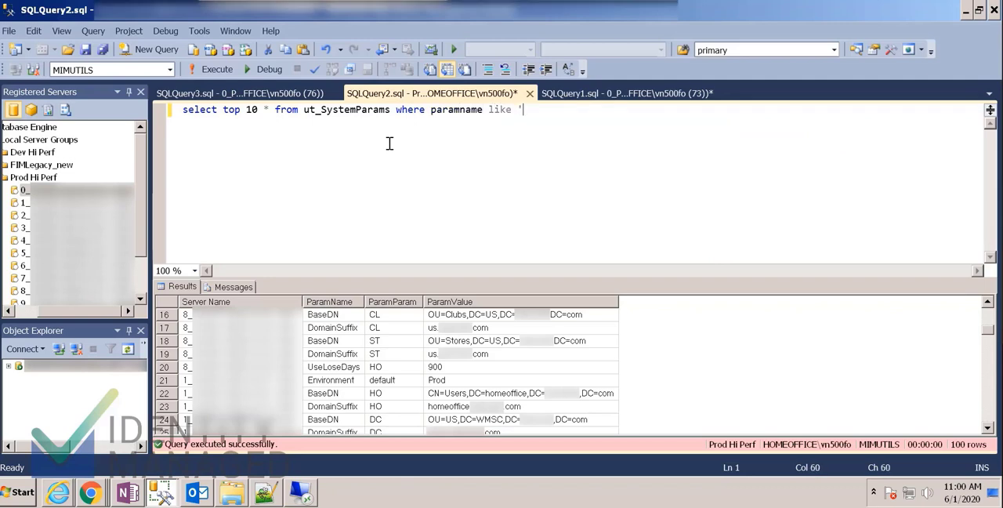
type("%last%'")
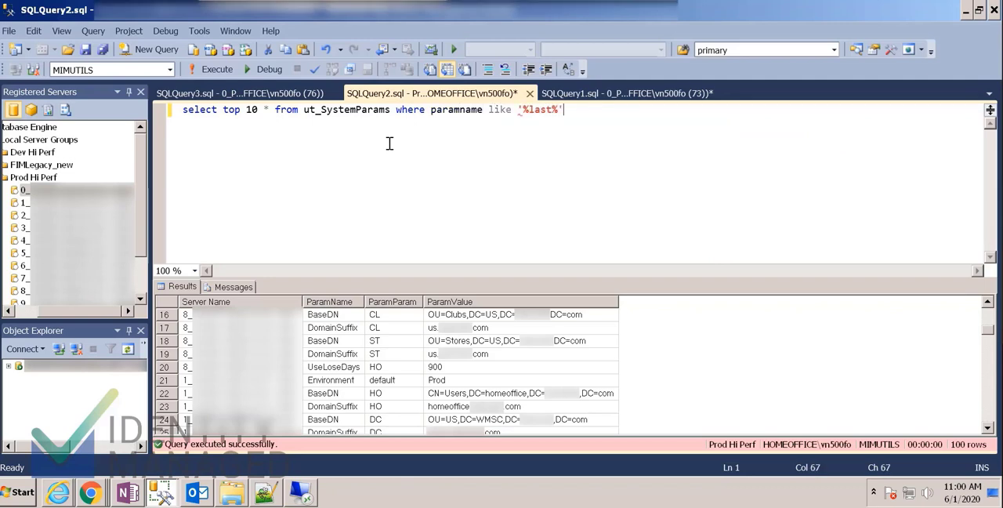
left_click(212, 69)
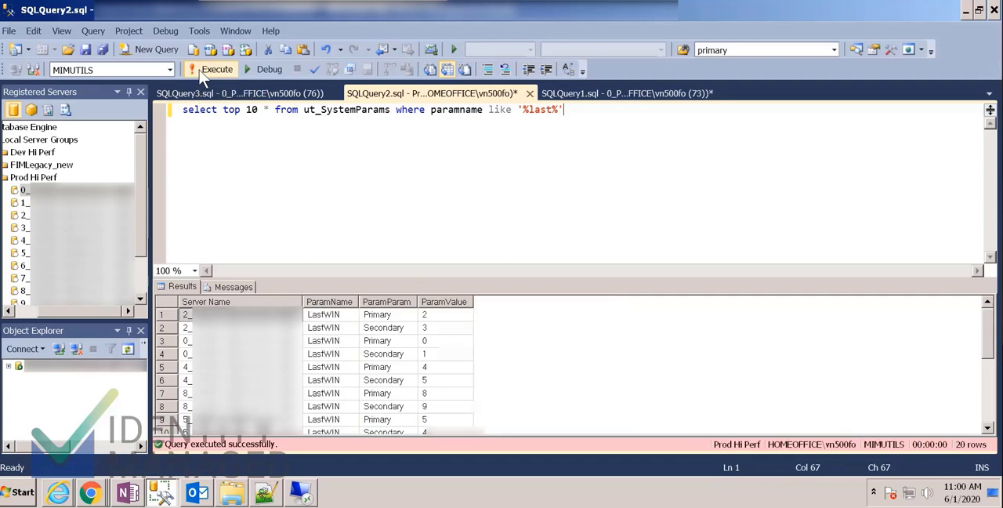
mouse_move(328, 328)
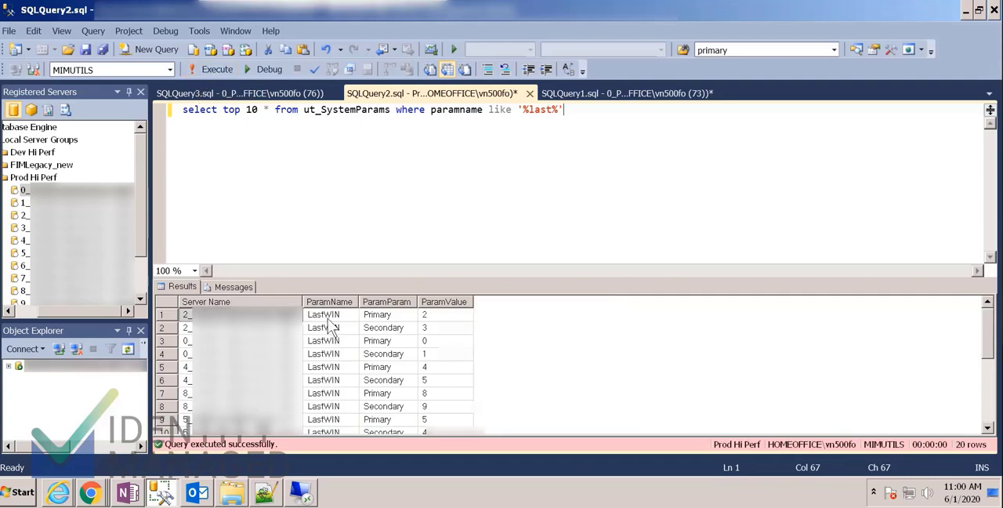
left_click(323, 314)
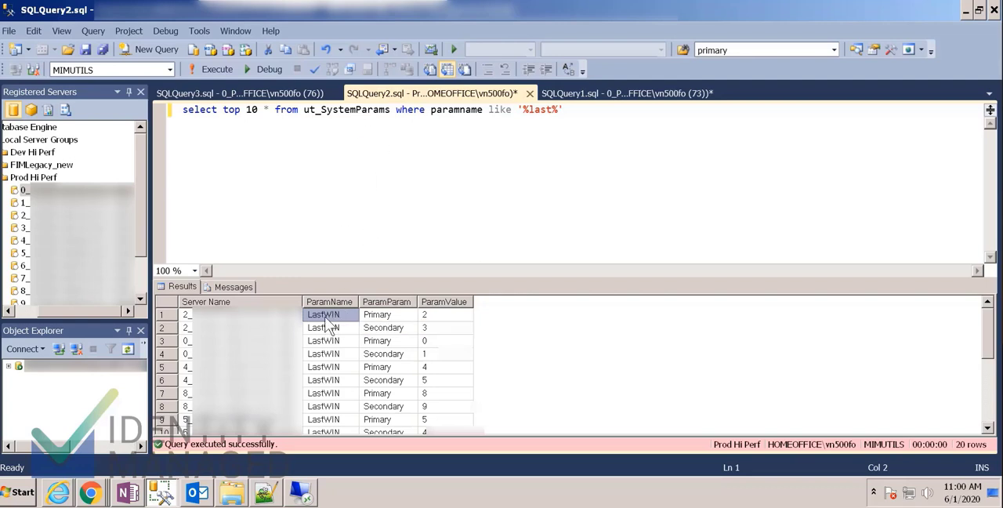
left_click(377, 313)
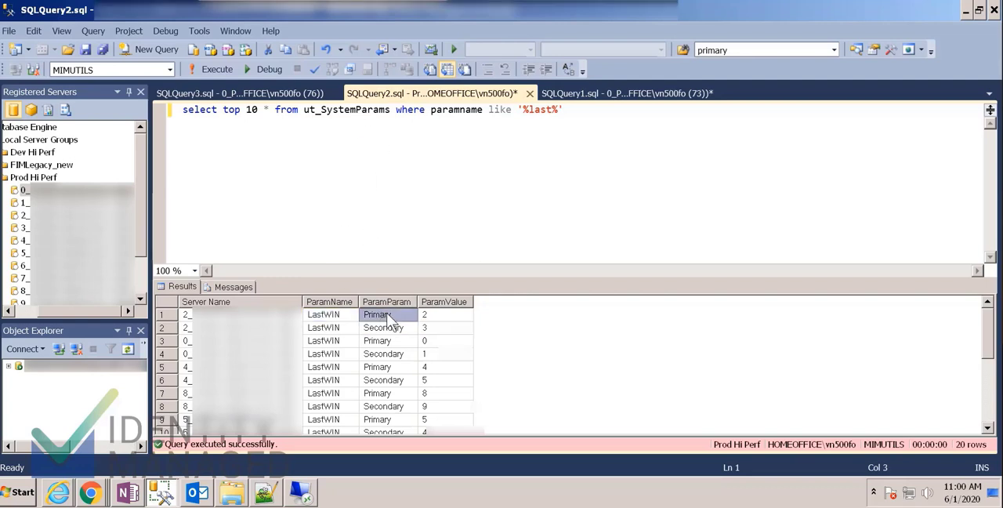
mouse_move(438, 323)
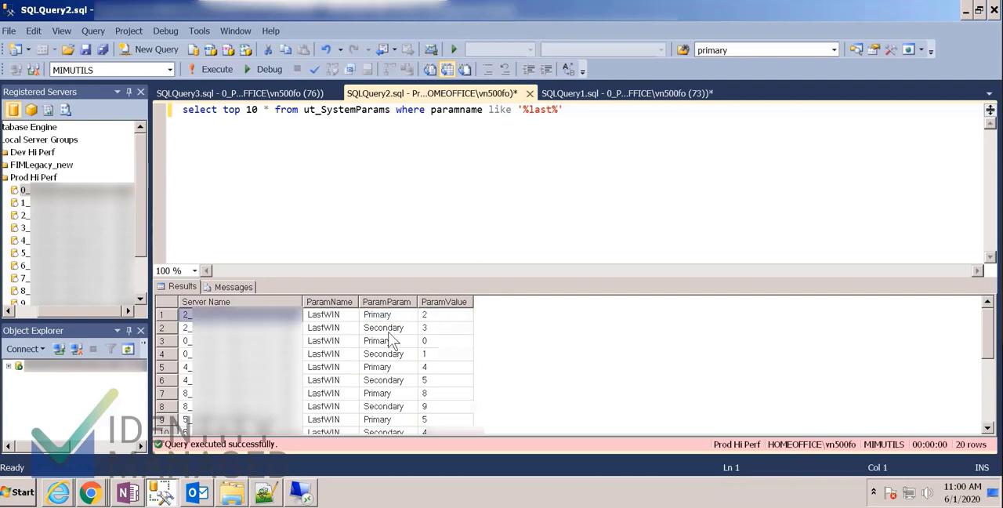
left_click(445, 327)
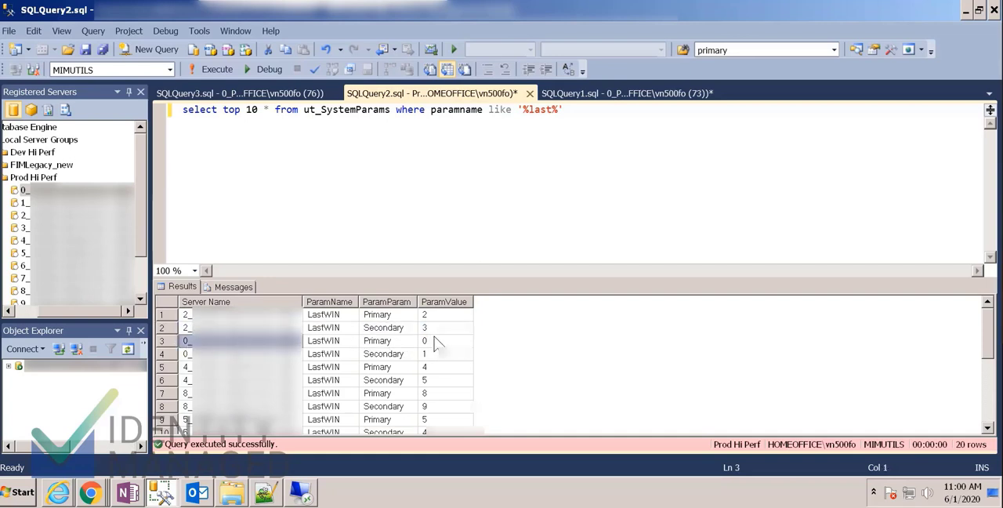
left_click(445, 354)
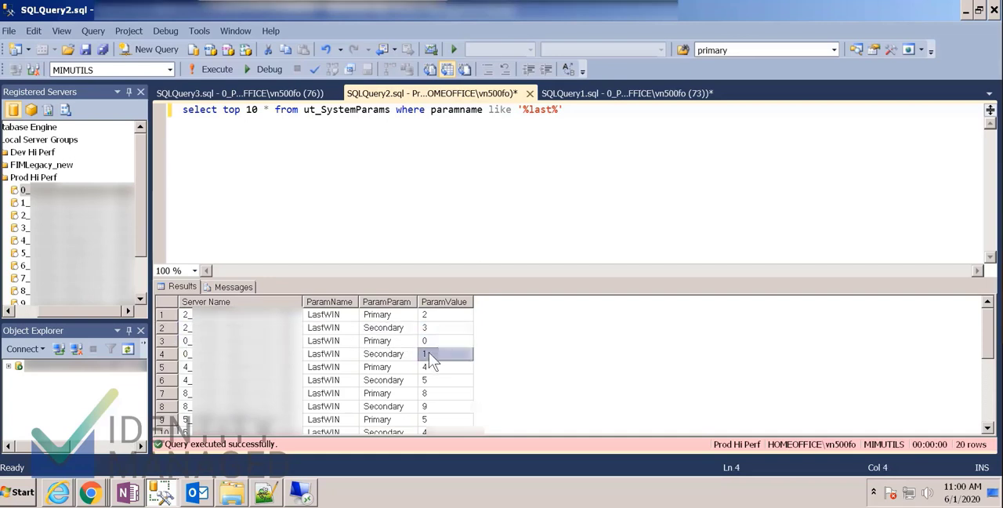
mouse_move(423, 306)
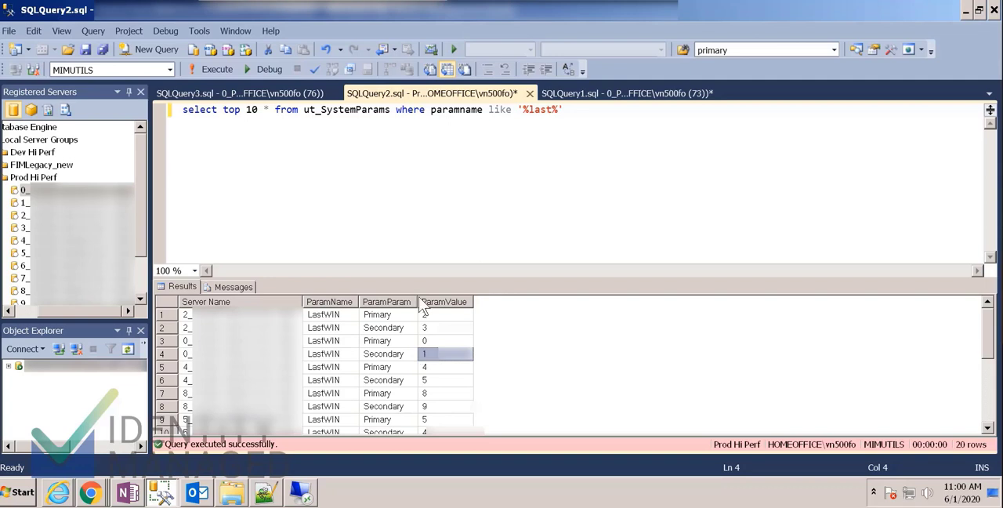
mouse_move(359, 373)
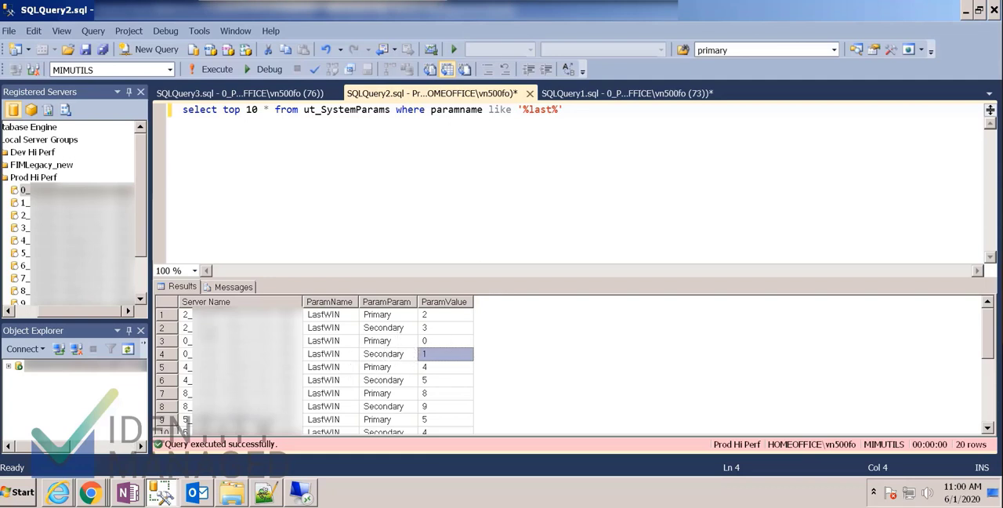
left_click(185, 314)
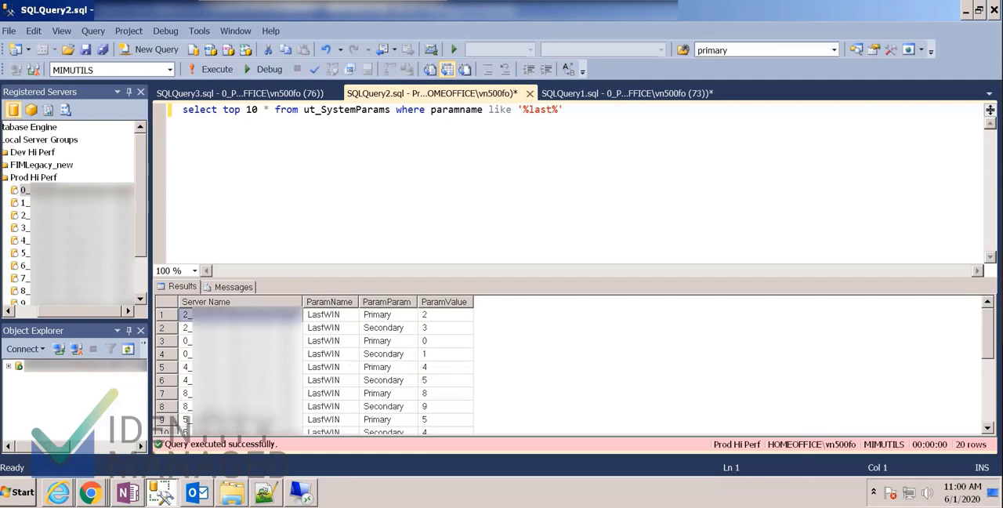